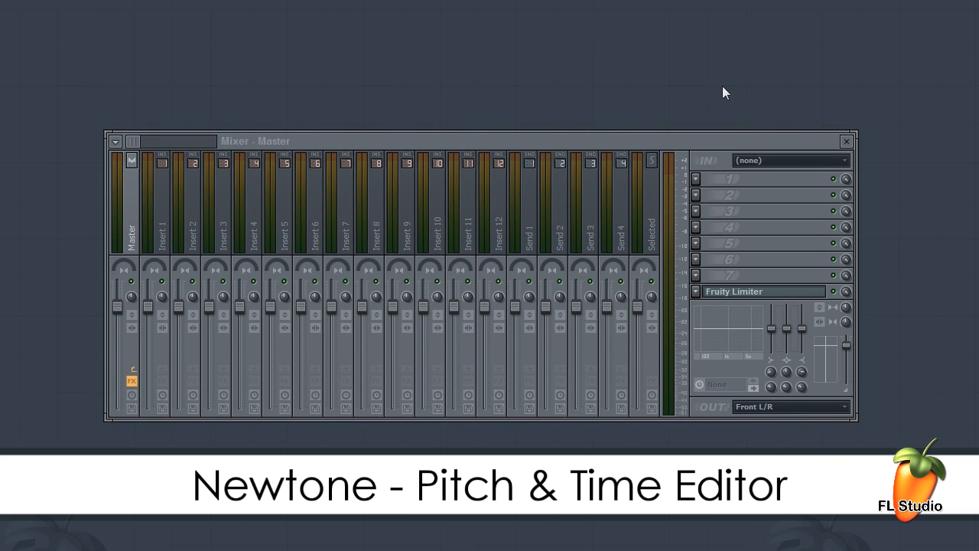
# Start playback of the elijah lucian demo vocal analysed in Newtone
pyautogui.click(764, 178)
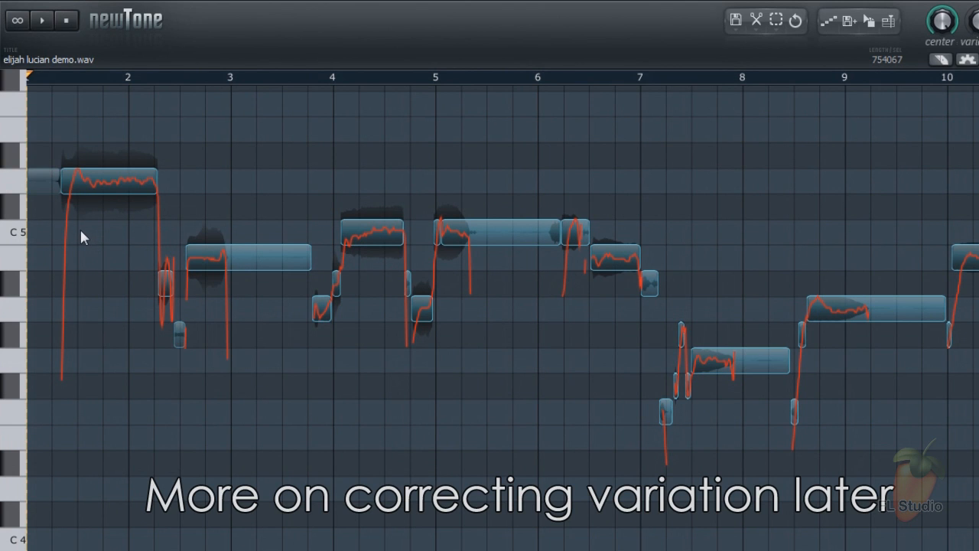
pyautogui.moveTo(362, 240)
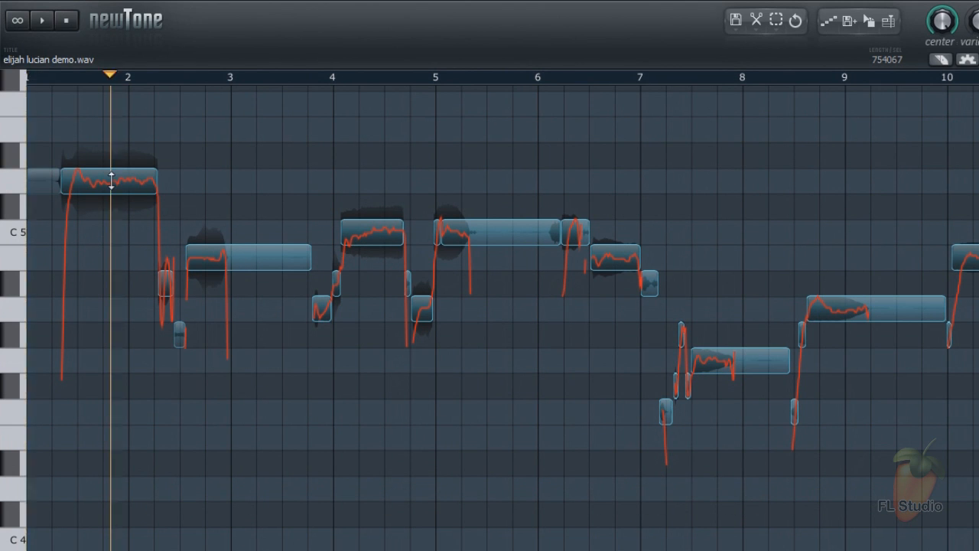
pyautogui.click(279, 77)
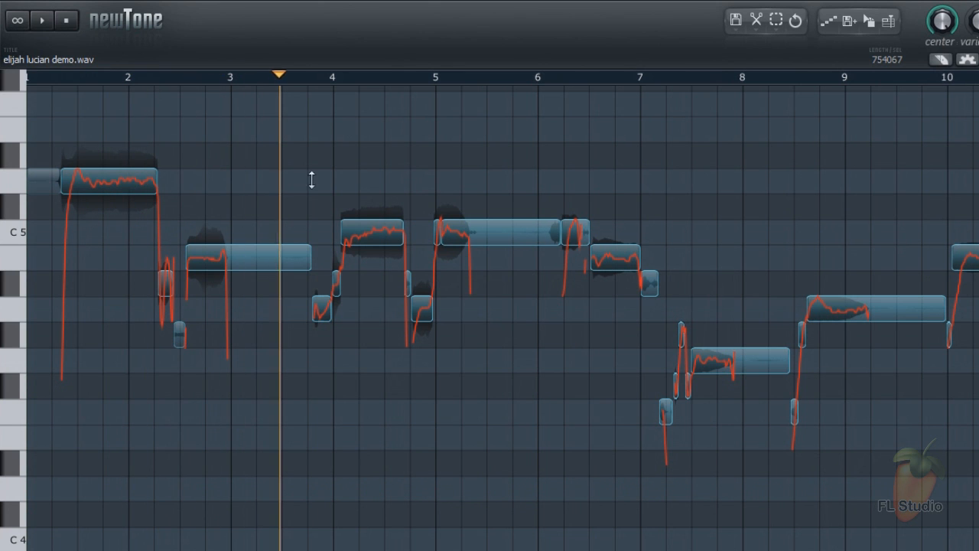
pyautogui.click(143, 77)
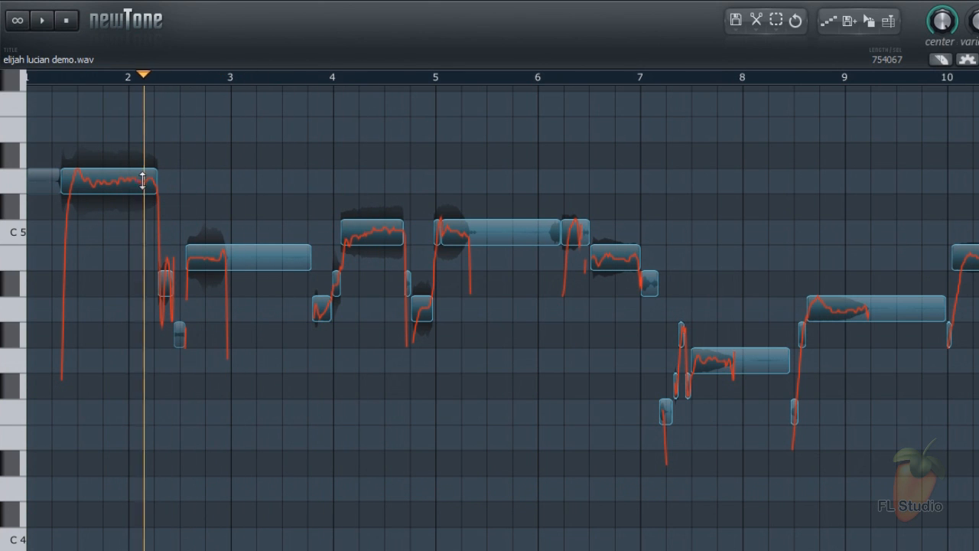
pyautogui.click(110, 181)
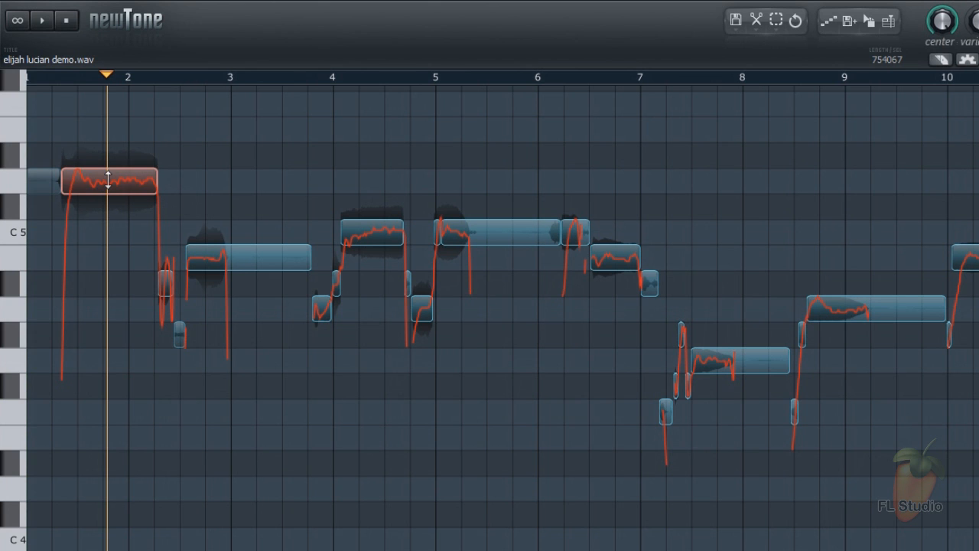
pyautogui.moveTo(109, 181); pyautogui.dragTo(110, 130)
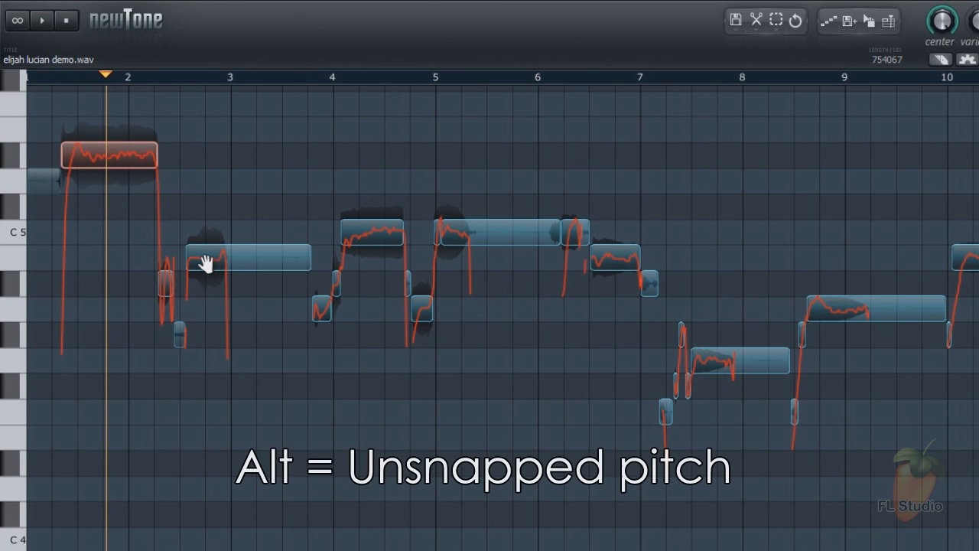
pyautogui.moveTo(207, 260); pyautogui.dragTo(206, 222)
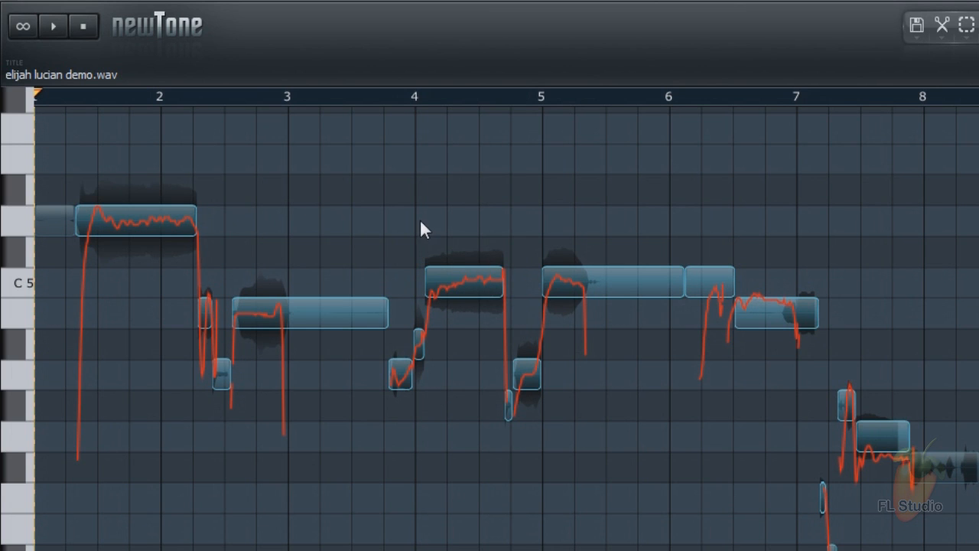
# Begin detailed editing of the long note just after bar 4
pyautogui.click(52, 25)
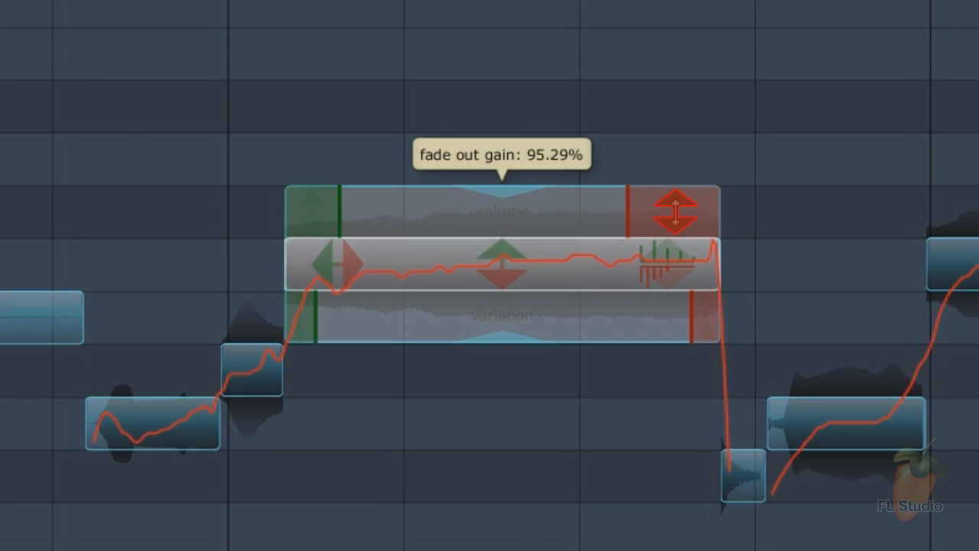
# Restore the long note's fade-out gain to 100%, then adjust its formant shift and pitch variation
pyautogui.moveTo(677, 214); pyautogui.dragTo(676, 198)
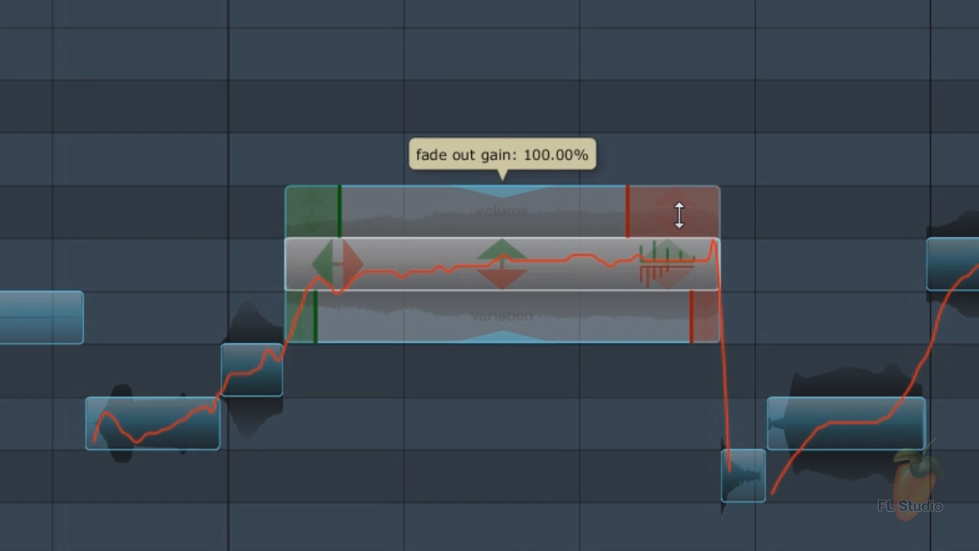
pyautogui.moveTo(331, 264)
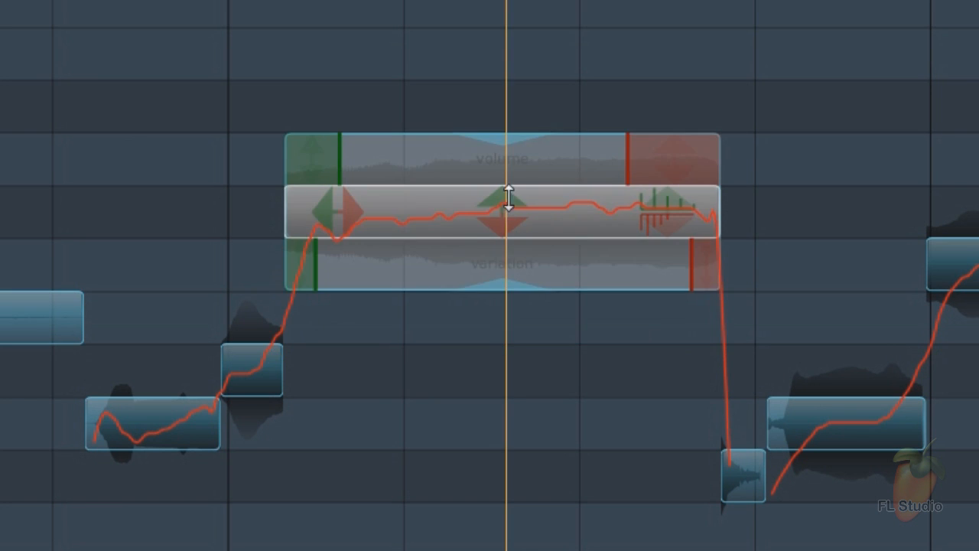
pyautogui.moveTo(508, 214); pyautogui.dragTo(509, 260)
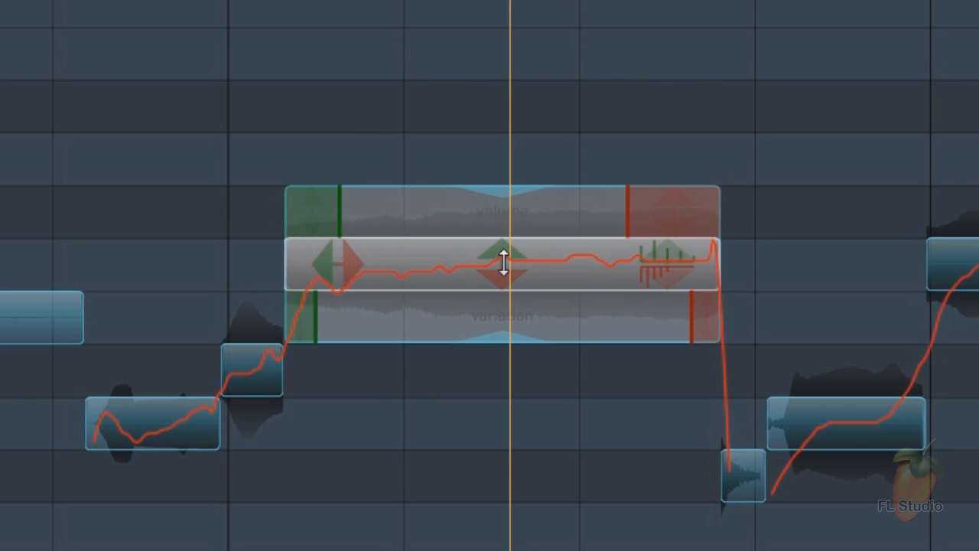
pyautogui.moveTo(671, 263)
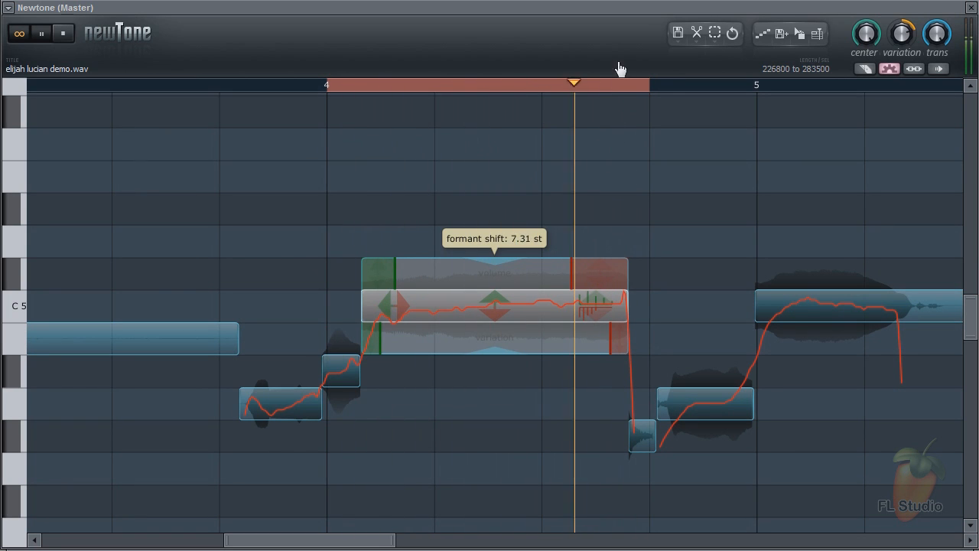
pyautogui.moveTo(573, 84); pyautogui.dragTo(420, 84)
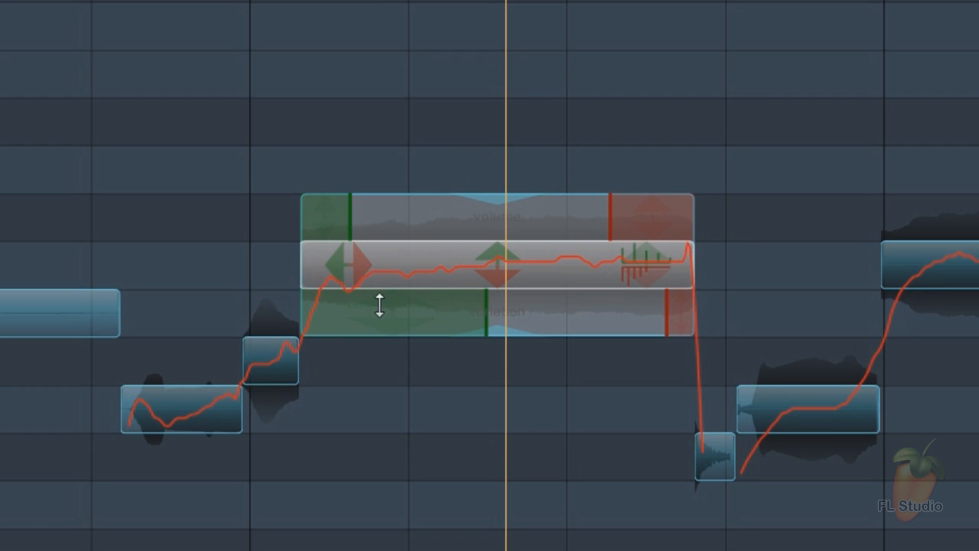
pyautogui.moveTo(425, 275)
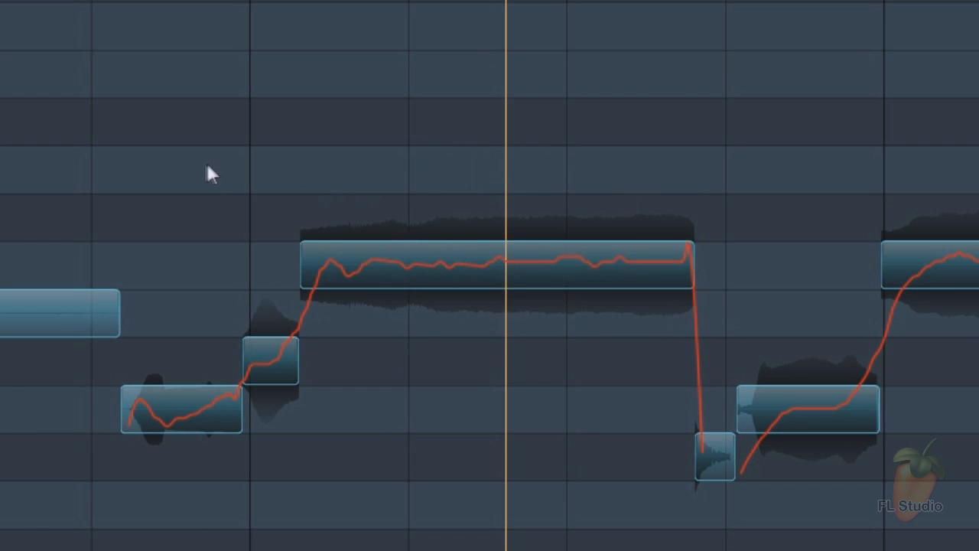
# Rewind the vocal to the start and switch to the Newtone_Playlist.flp project
pyautogui.click(497, 267)
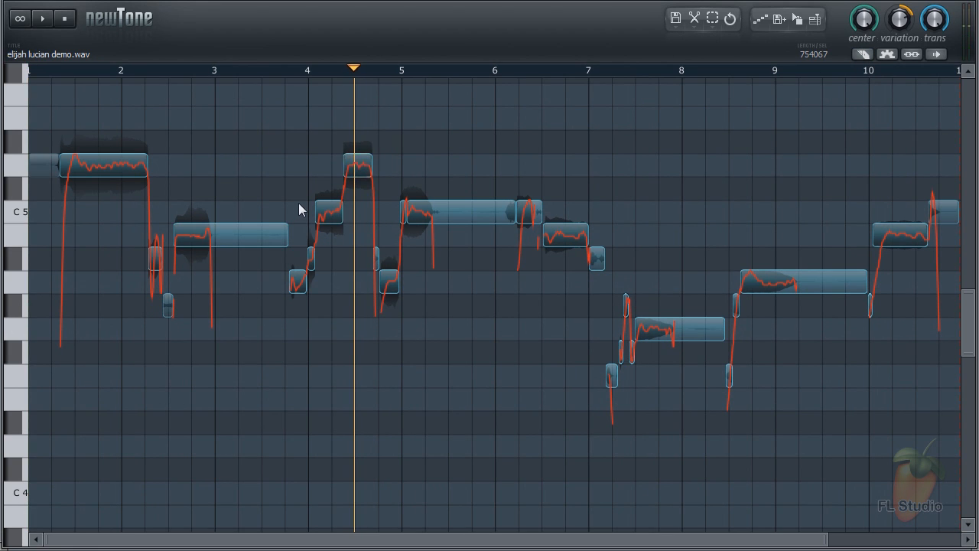
pyautogui.click(42, 18)
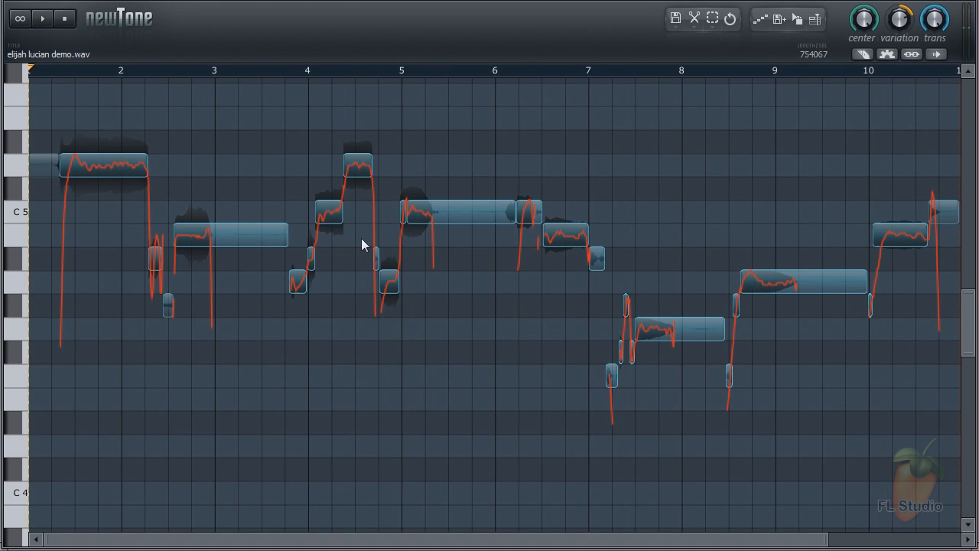
pyautogui.click(353, 162)
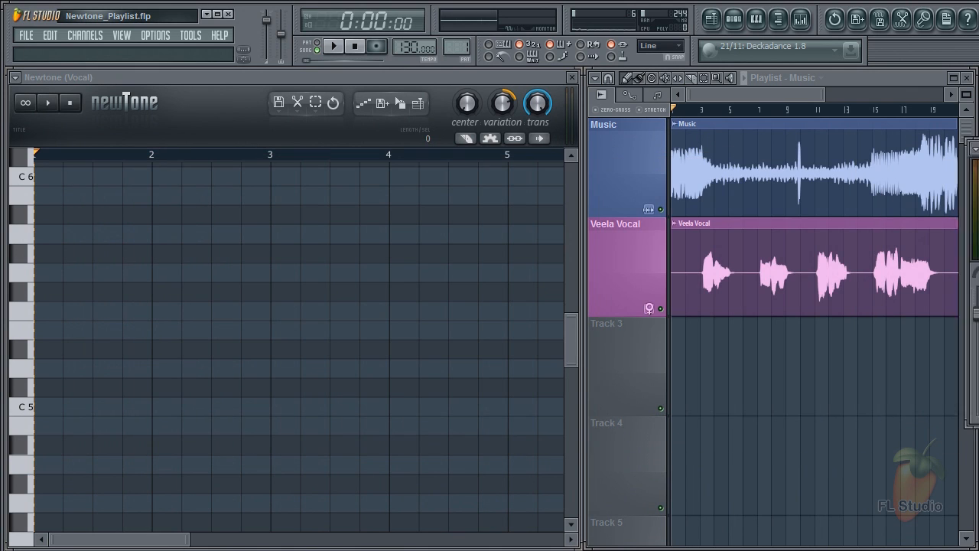
# Load the Veela Vocal clip into Newtone, send it to Track 3 as Newtone_Playlist_Veela_2 and play it
pyautogui.click(740, 272)
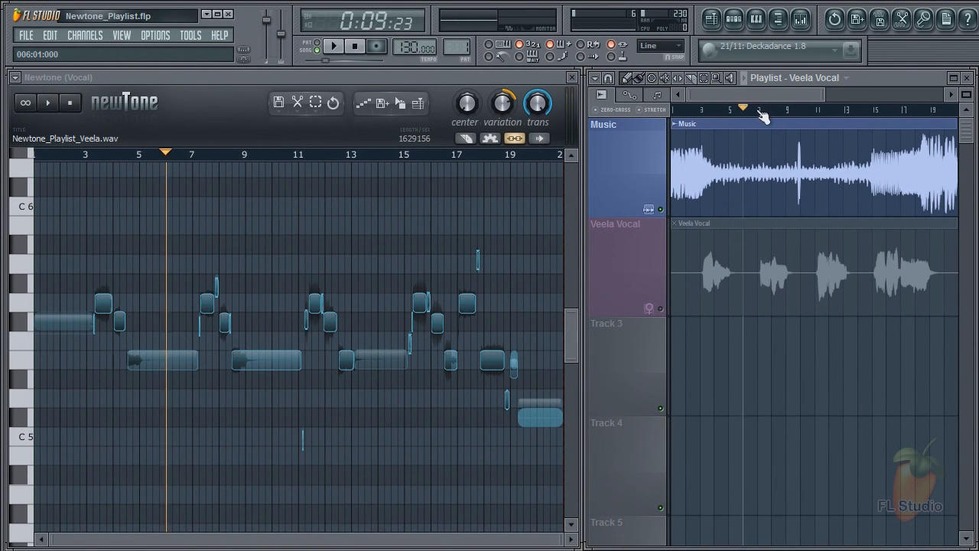
pyautogui.click(713, 109)
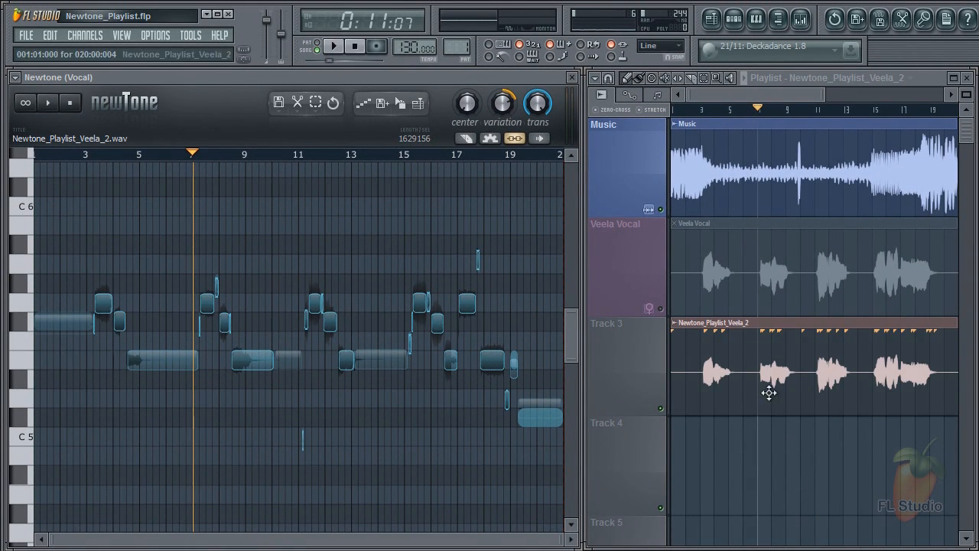
pyautogui.click(332, 46)
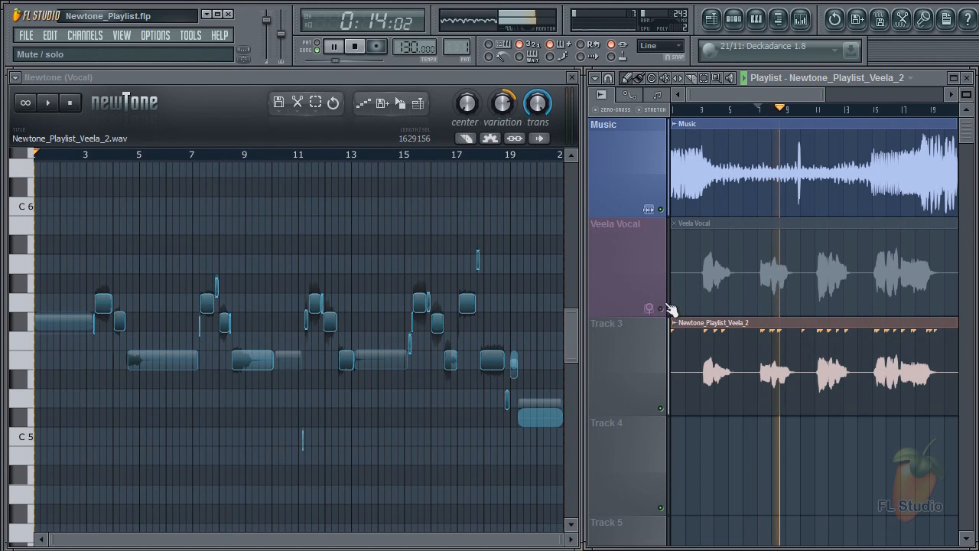
# Send the transposed harmony to Track 4 as Newtone_Playlist_Veela_3 while auditioning the song
pyautogui.click(332, 47)
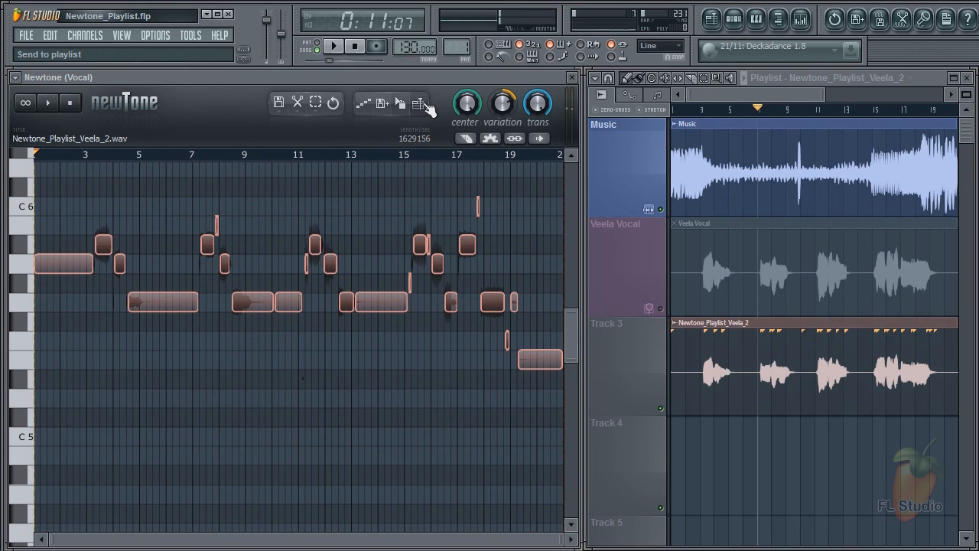
pyautogui.click(417, 103)
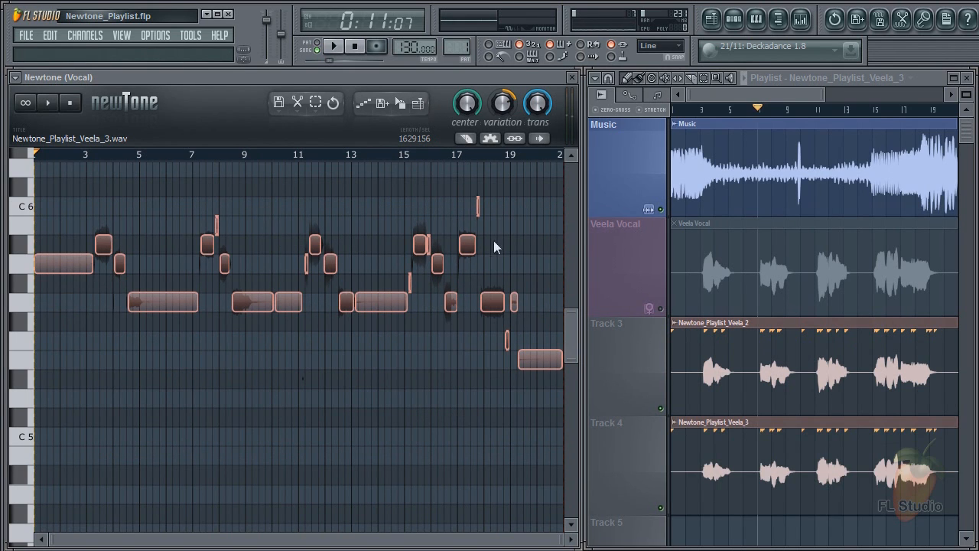
pyautogui.click(333, 47)
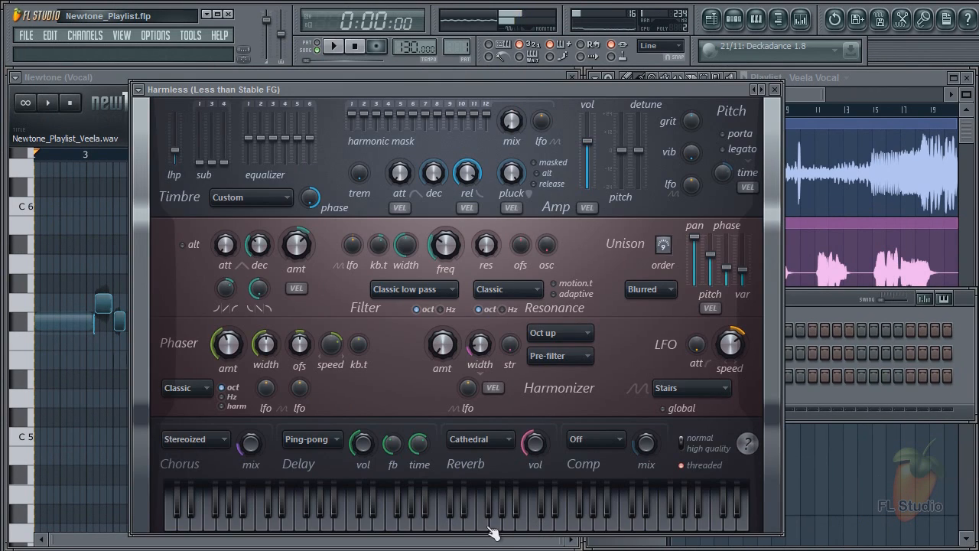
pyautogui.moveTo(780, 95)
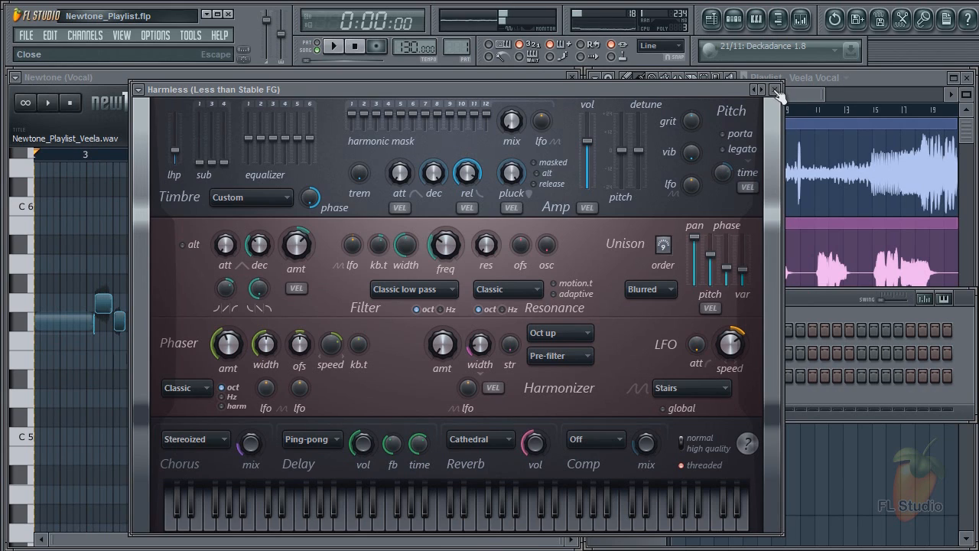
# Close the Harmless synth window after converting the vocal notes to Pattern 1
pyautogui.click(777, 89)
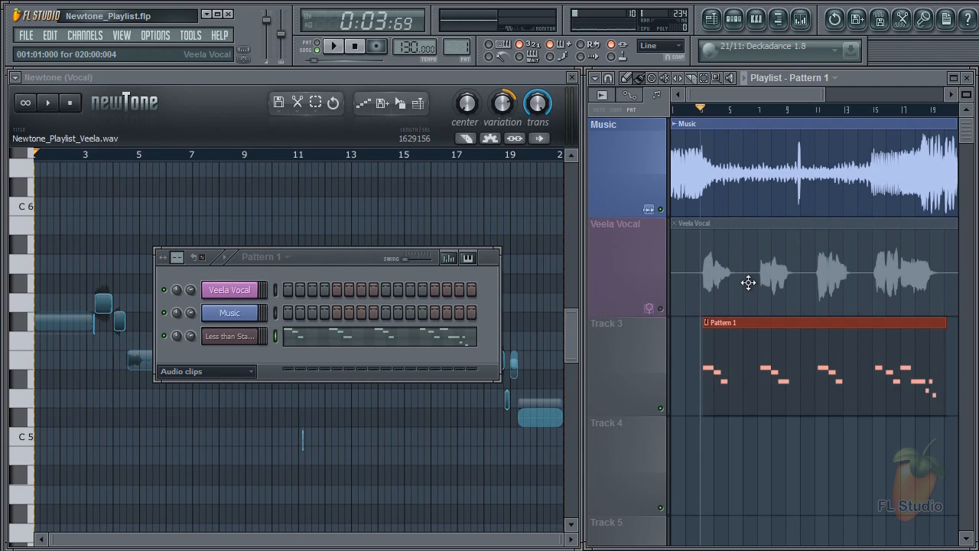
# Audition the MIDI pattern, then play the song from the start with the Veela Vocal unmuted
pyautogui.click(333, 46)
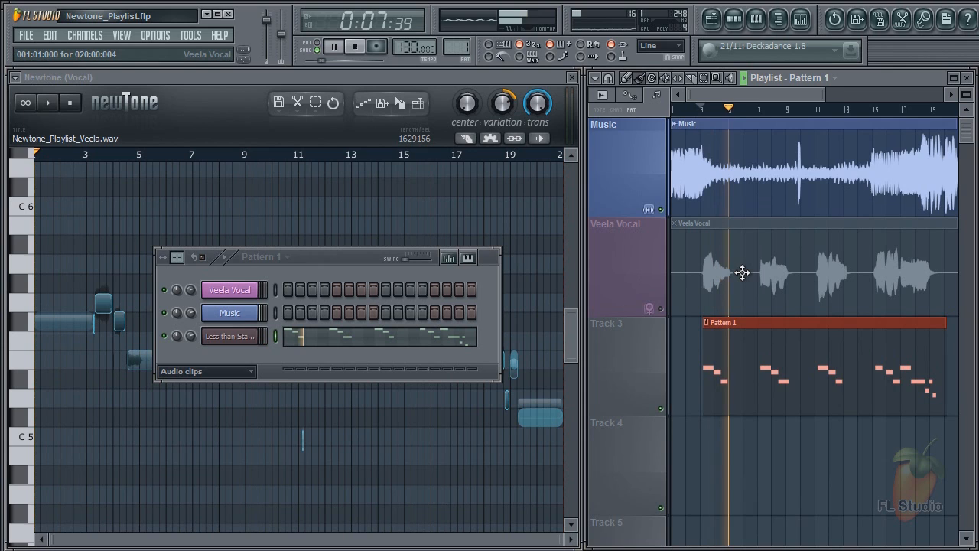
pyautogui.click(333, 46)
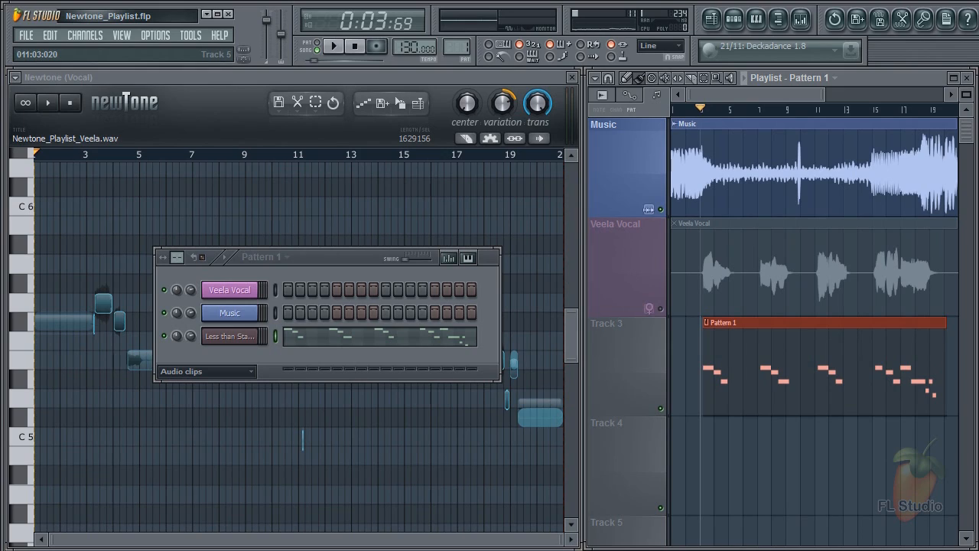
pyautogui.click(332, 46)
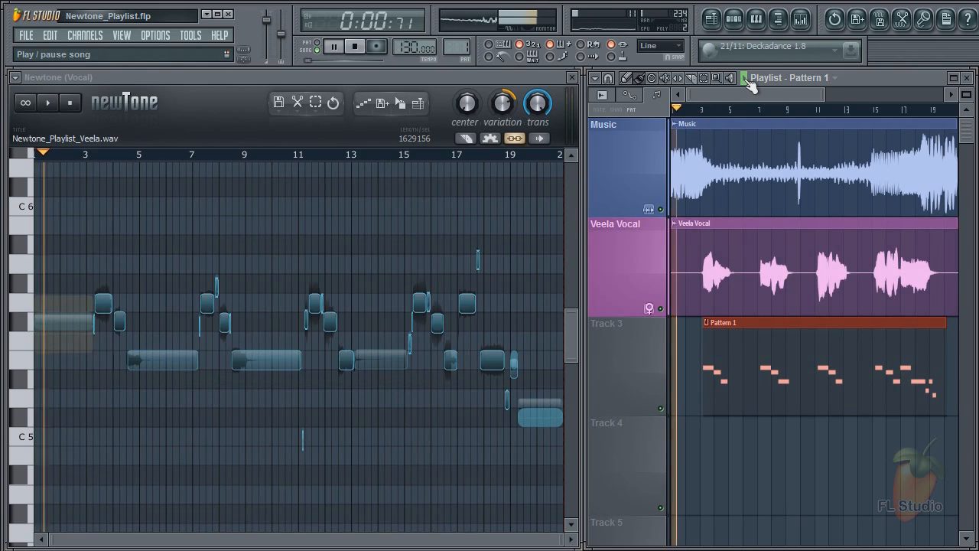